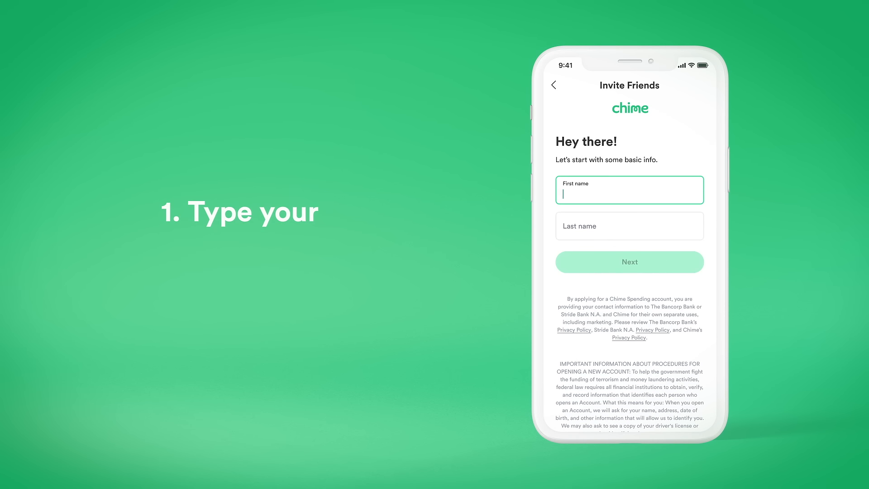
Enter the name 'Cathy' and continue past the Social Security number identity screen
{"action": "type", "text": "Cathy"}
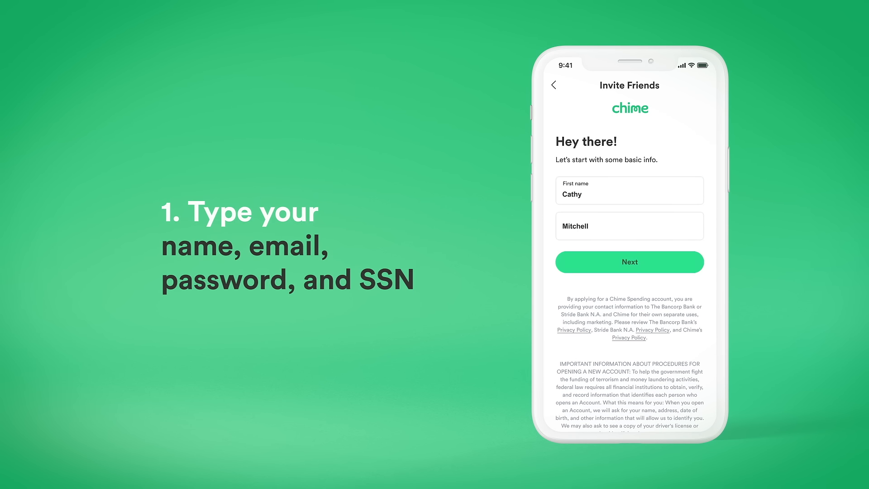
{"action": "left_click", "coordinate": [629, 262]}
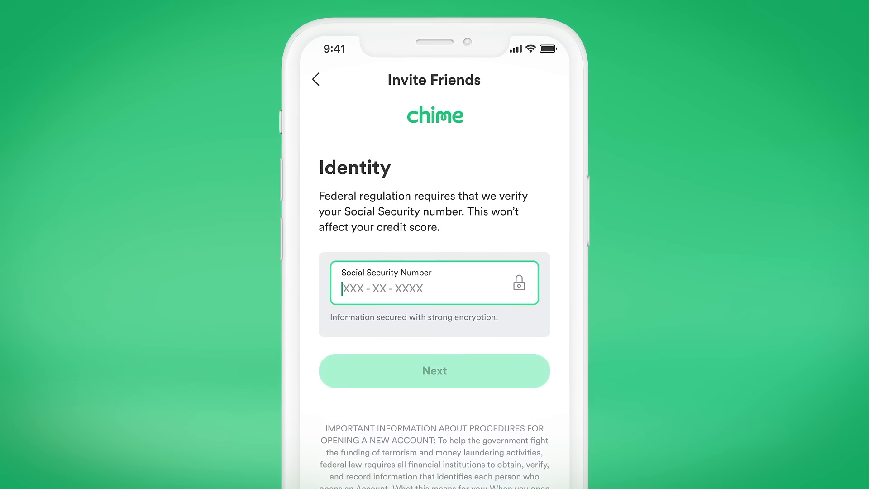
{"action": "left_click", "coordinate": [434, 370]}
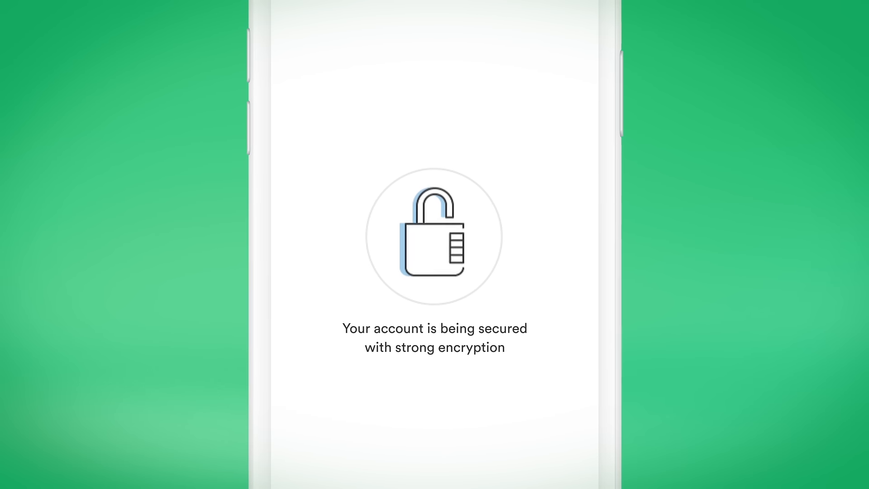